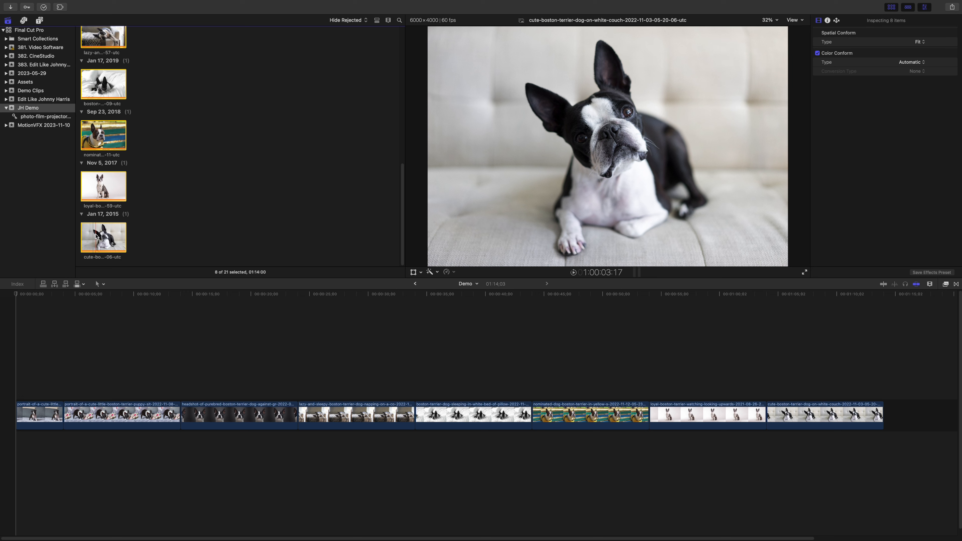
Select all eight dog photo clips in the Demo timeline.
left_click(38, 415)
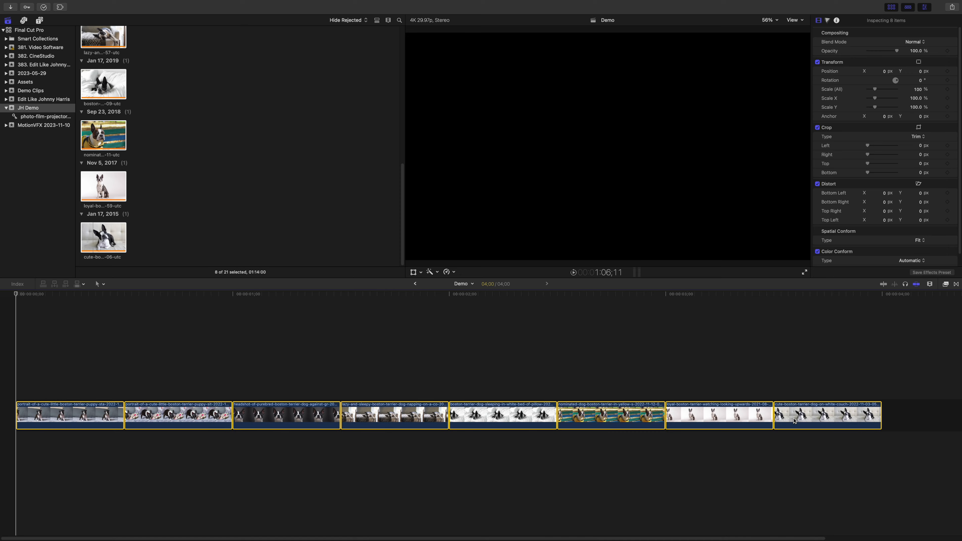
Switch Spatial Conform Type from Fit to Fill for all eight photos.
left_click(784, 414)
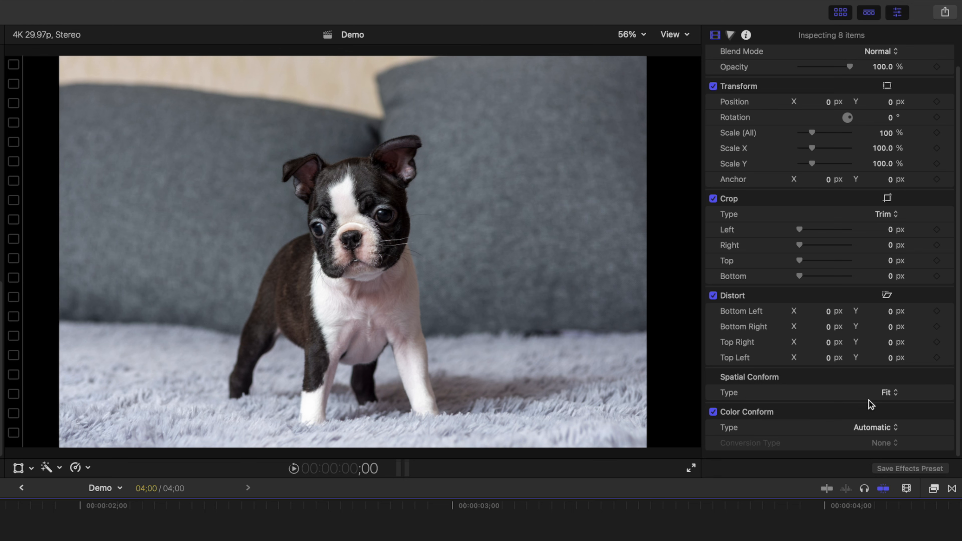
left_click(885, 393)
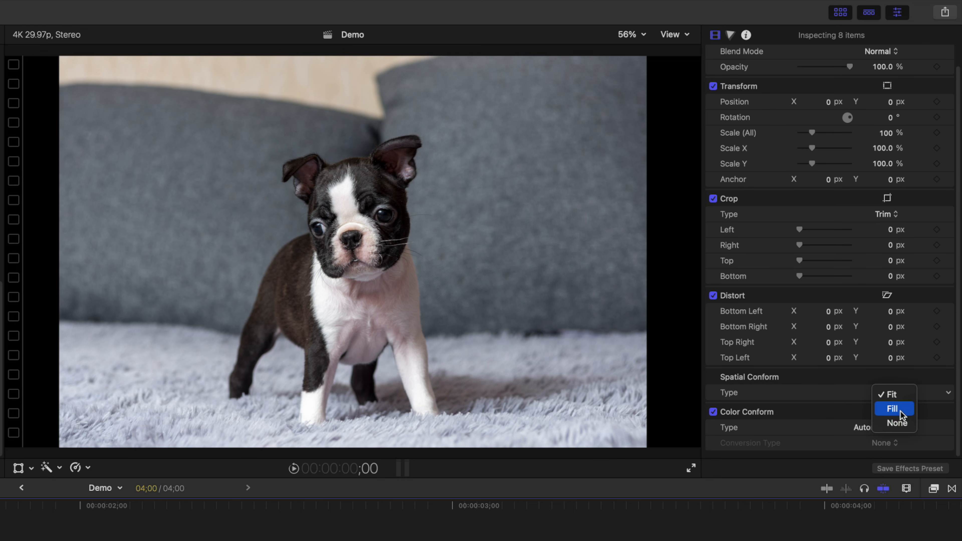
left_click(891, 409)
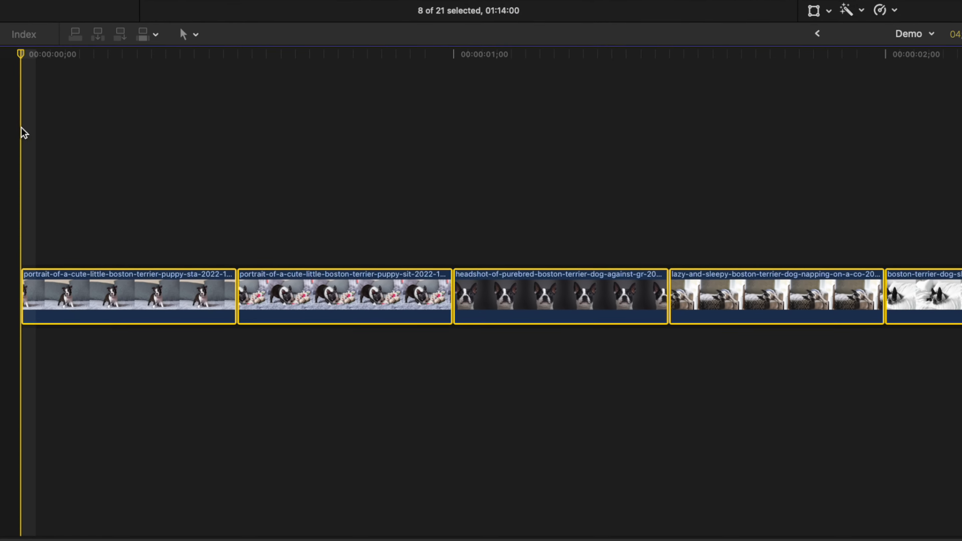
On the first puppy clip, keyframe Scale (All) from 120% down to 100% over 15 frames.
left_click(93, 289)
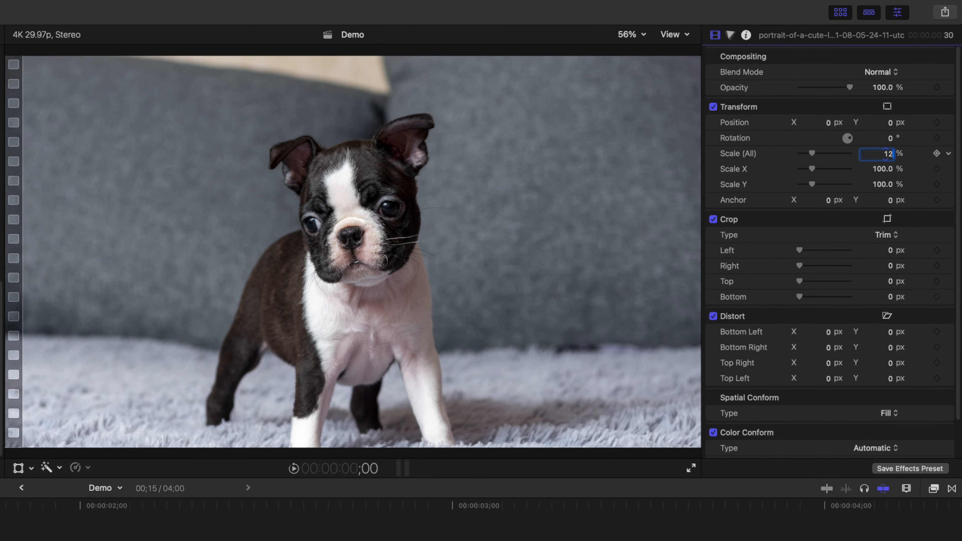
type("120")
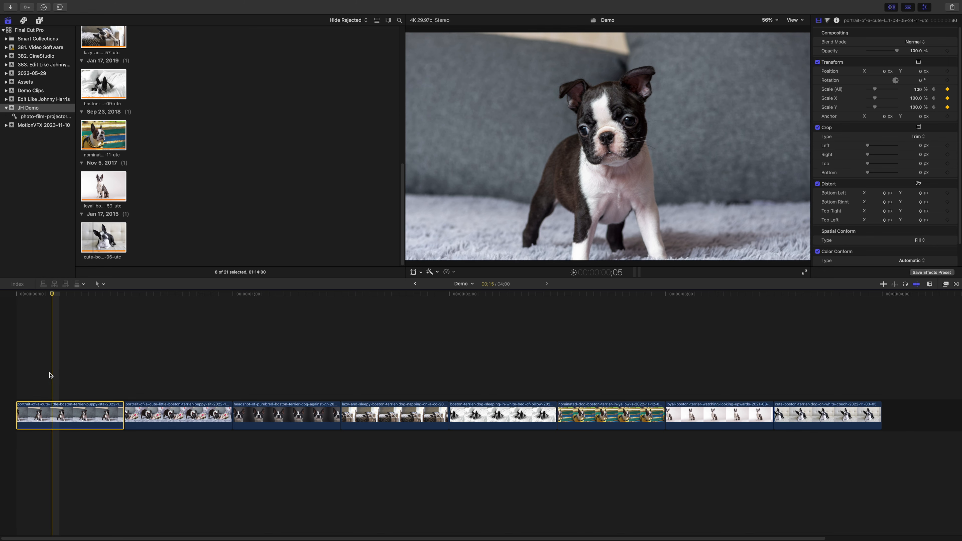
Apply a Gaussian blur to the first puppy clip with its Amount keyframed to 0 at frame 15.
key("cmd+5")
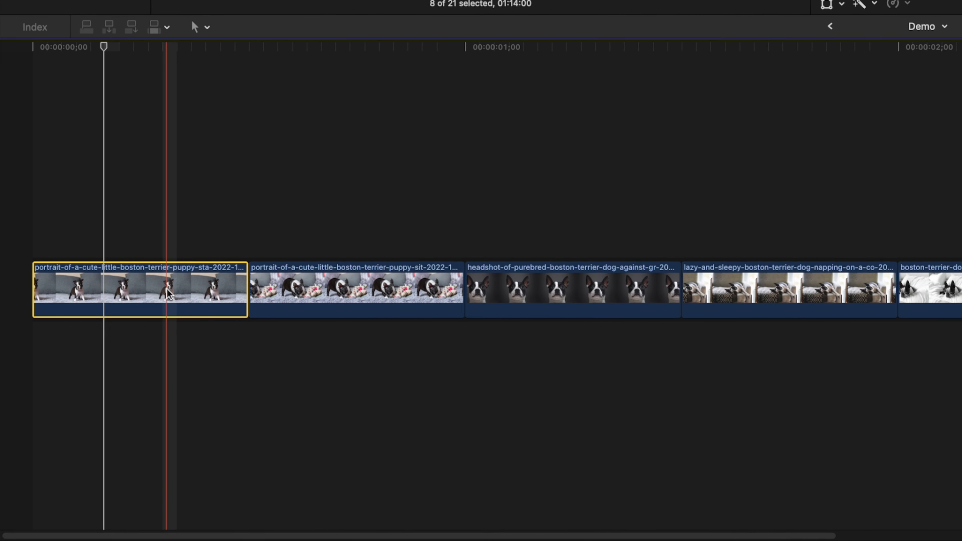
left_click(32, 46)
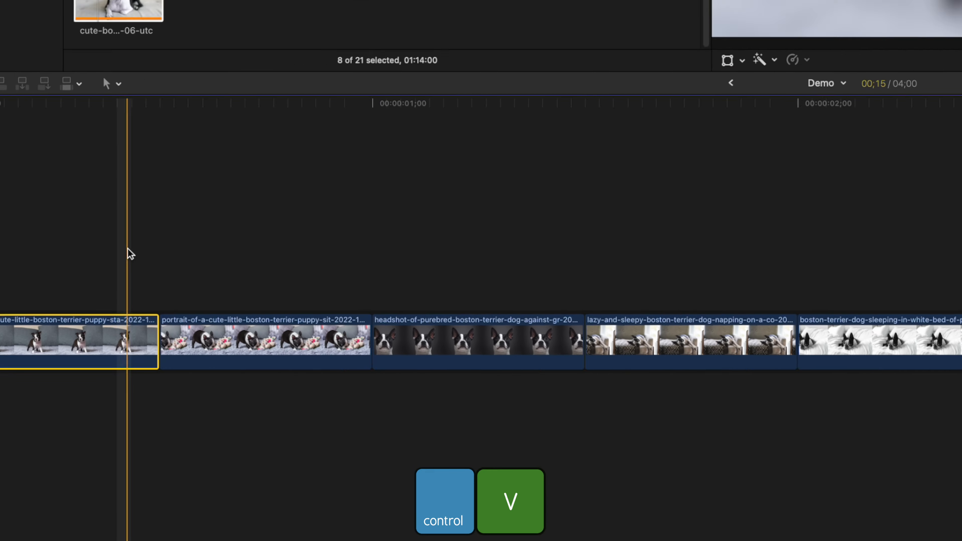
key("ctrl+v")
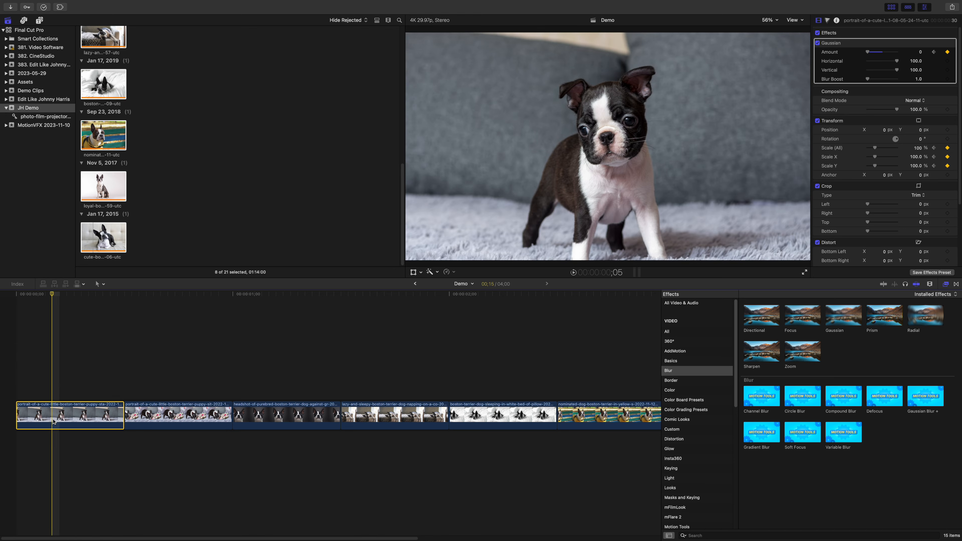
Paste the first clip's Gaussian and Scale attributes onto the second clip with Maintain keyframe timing.
key("cmd+c")
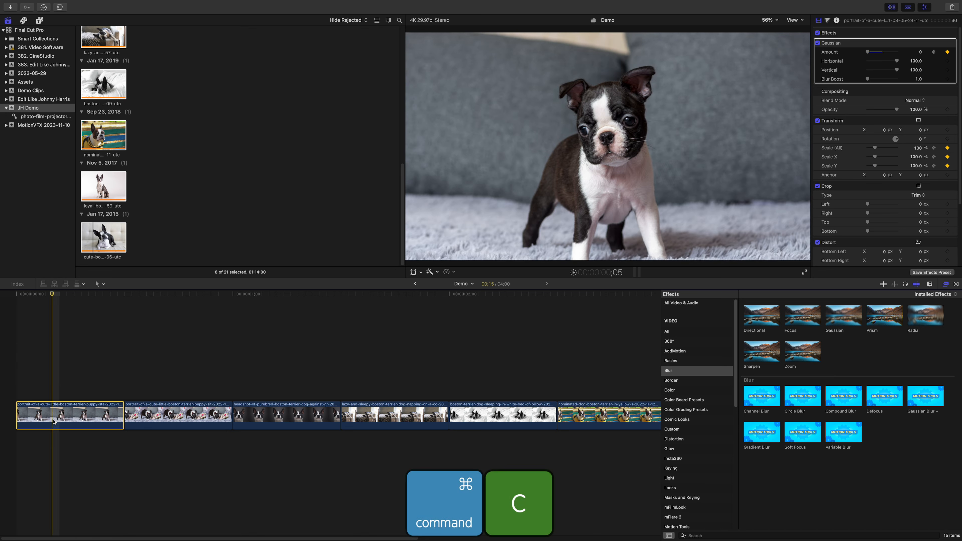
left_click(178, 414)
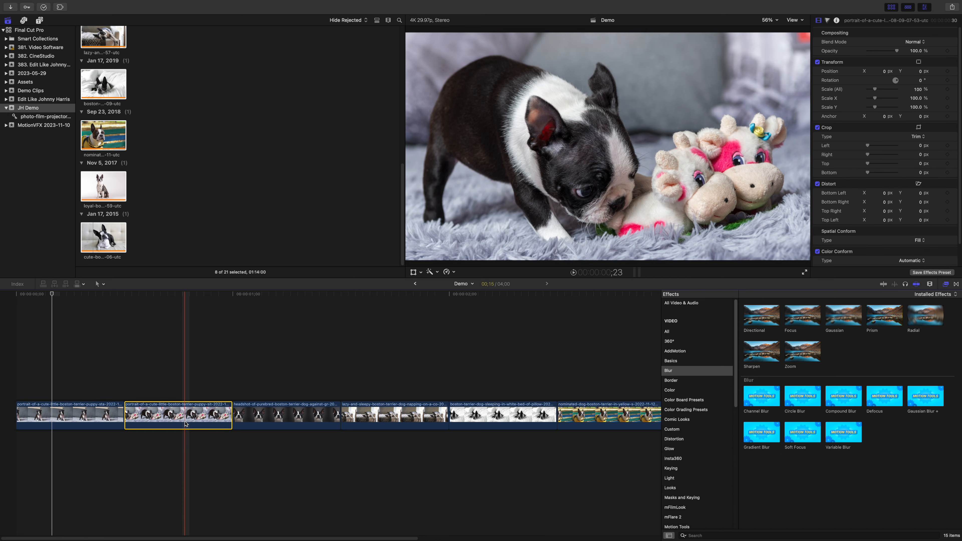
key("shift+command+v")
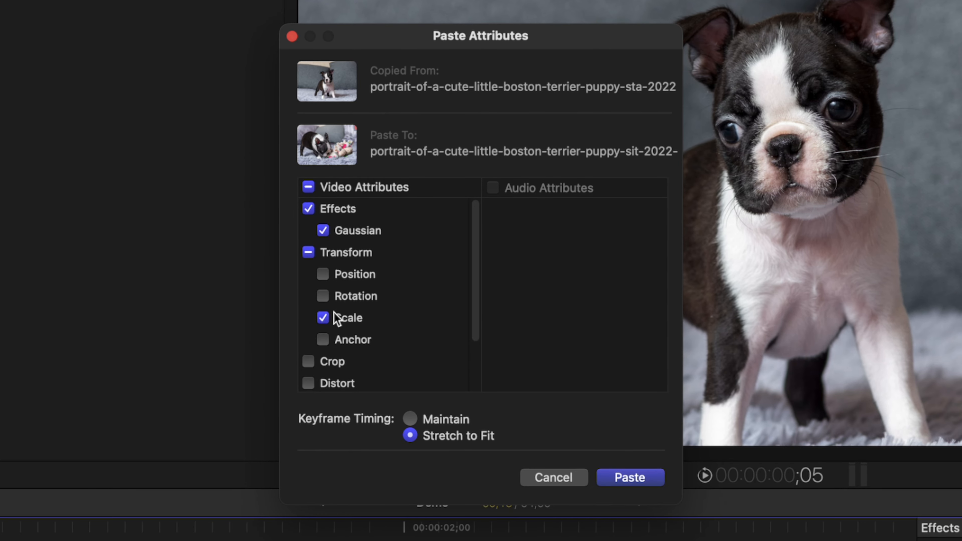
left_click(410, 419)
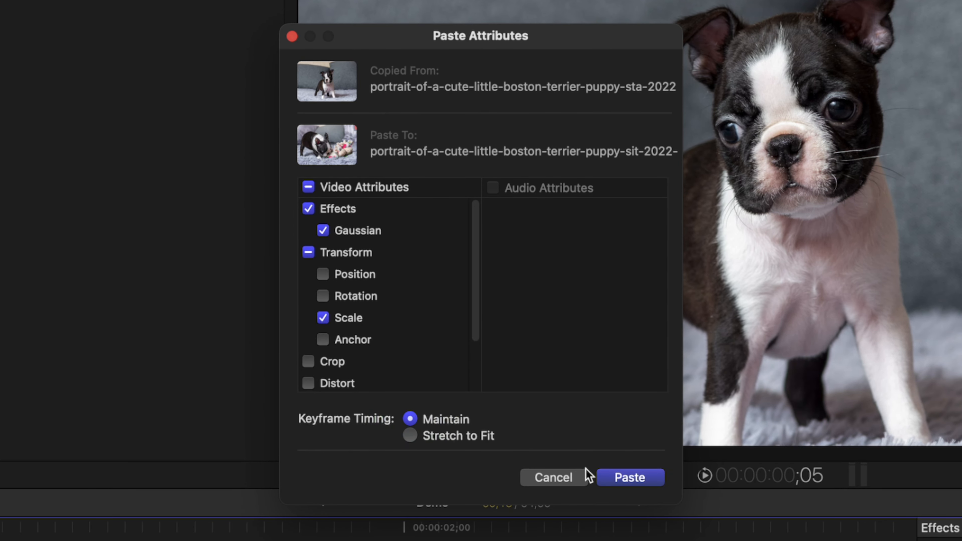
left_click(629, 478)
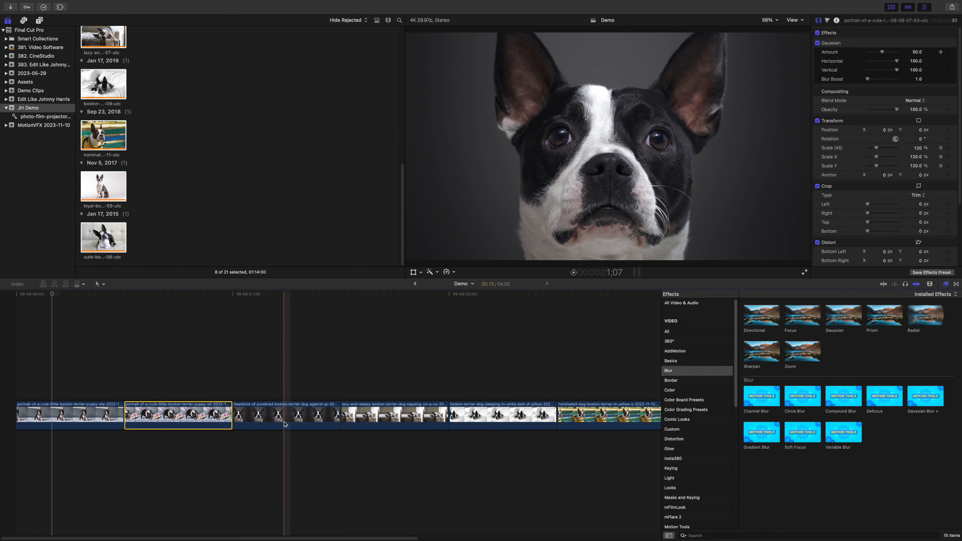
left_click(393, 414)
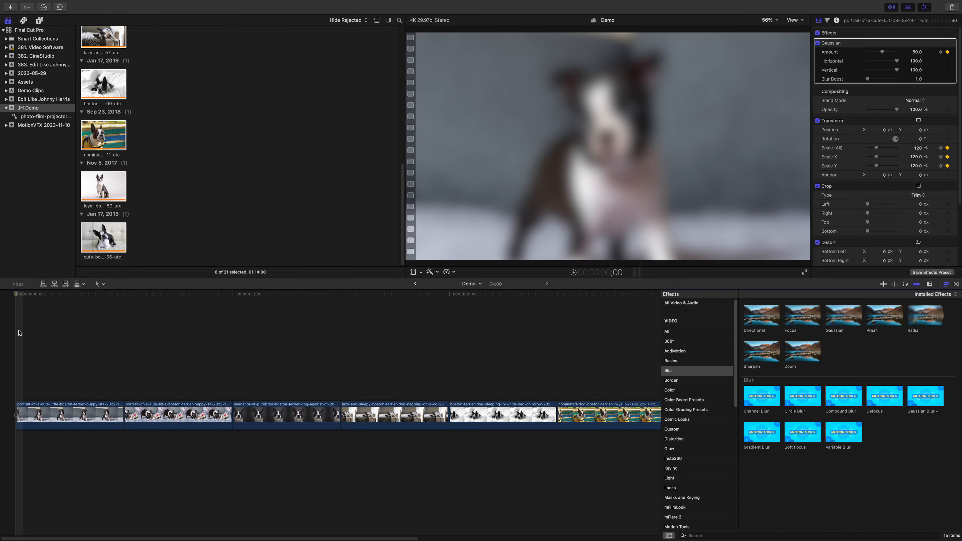
scroll("up", 3)
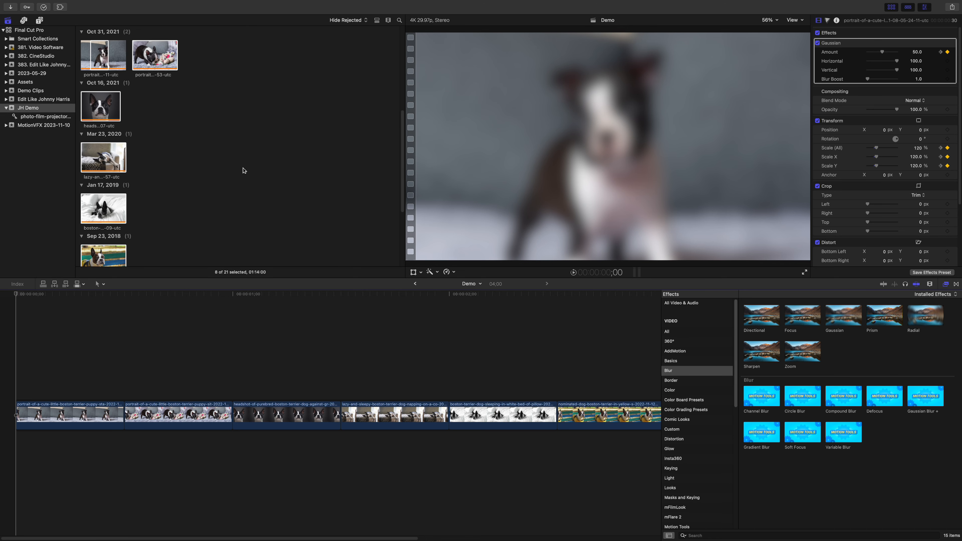